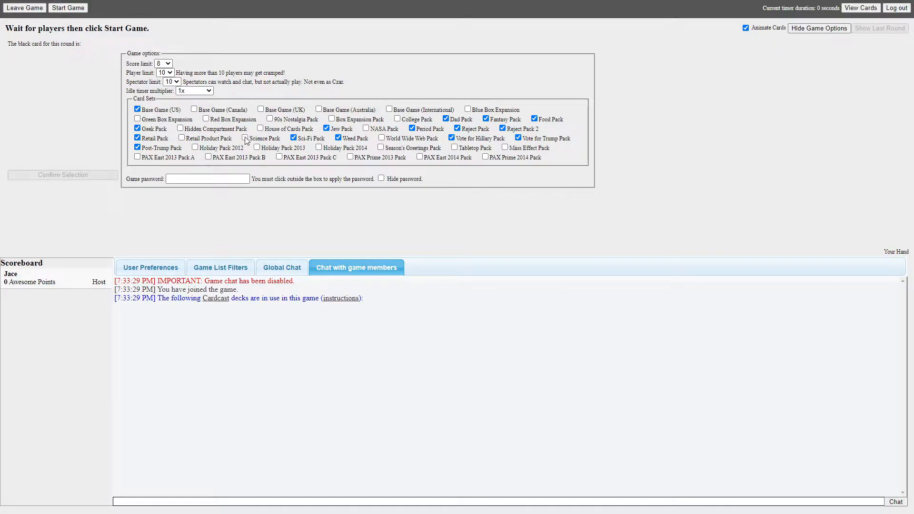
Enable the Science Pack, Holiday Pack 2014 and Mass Effect Pack sets and launch the game
click(244, 138)
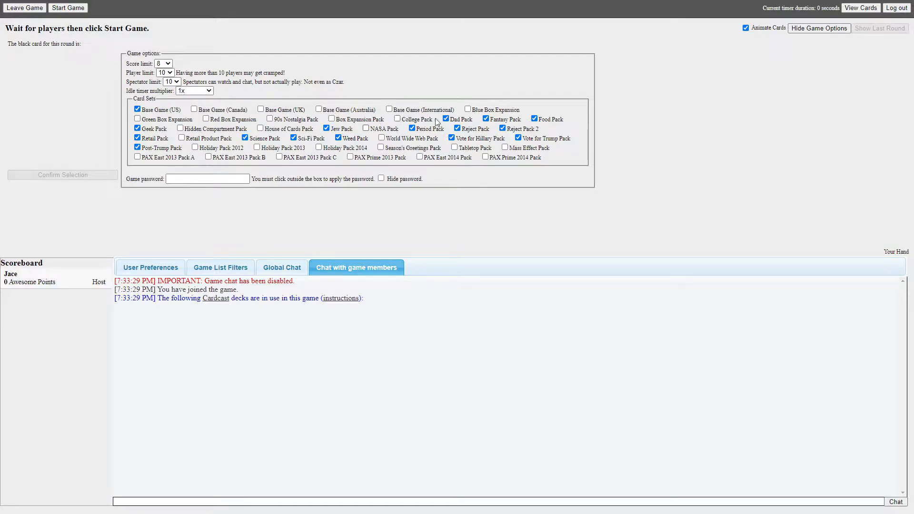
click(504, 146)
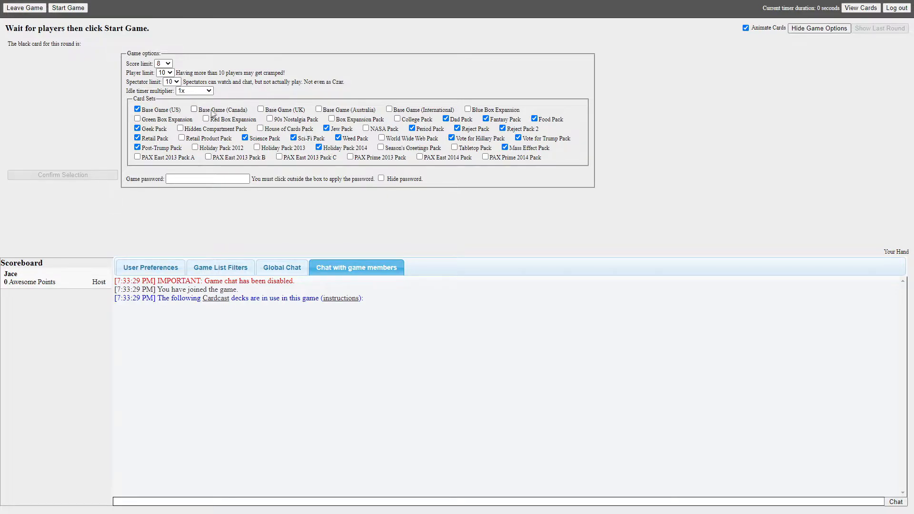
click(68, 7)
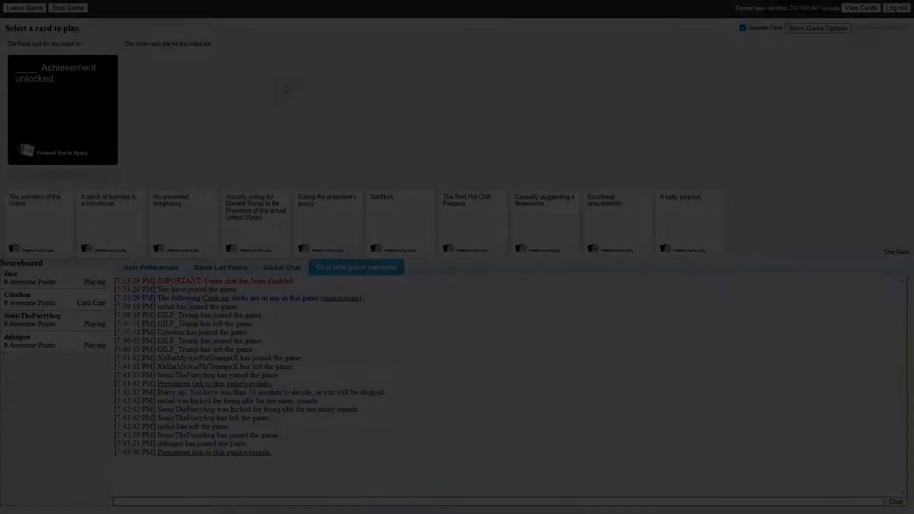
Submit 'A salty surprise.' as the answer to the Achievement unlocked card
click(689, 223)
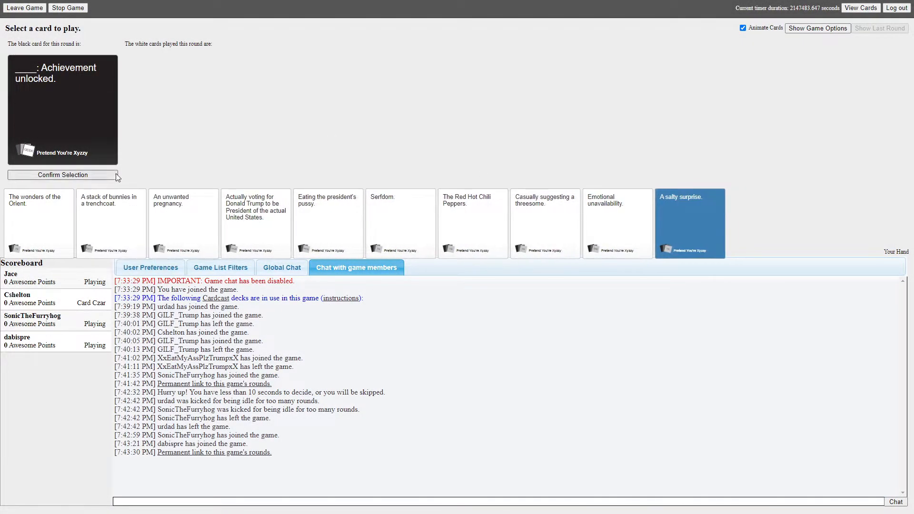
click(62, 175)
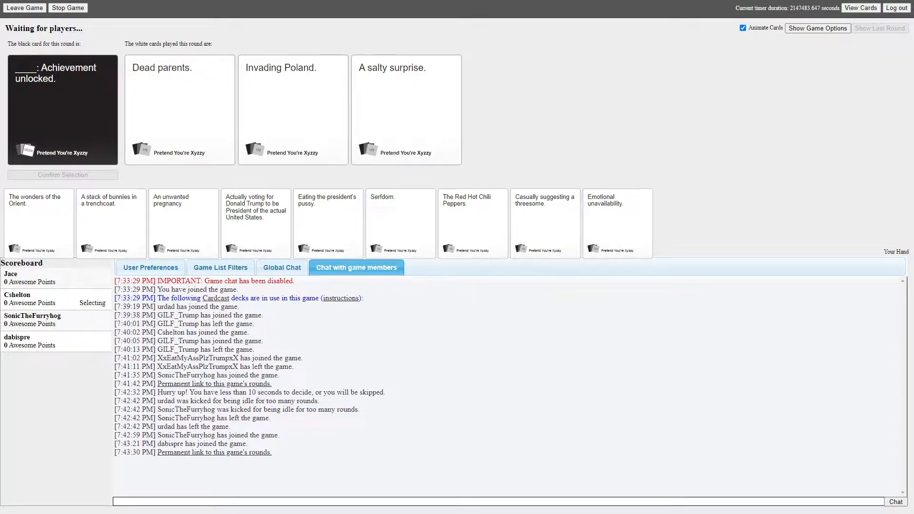
mouse_move(315, 188)
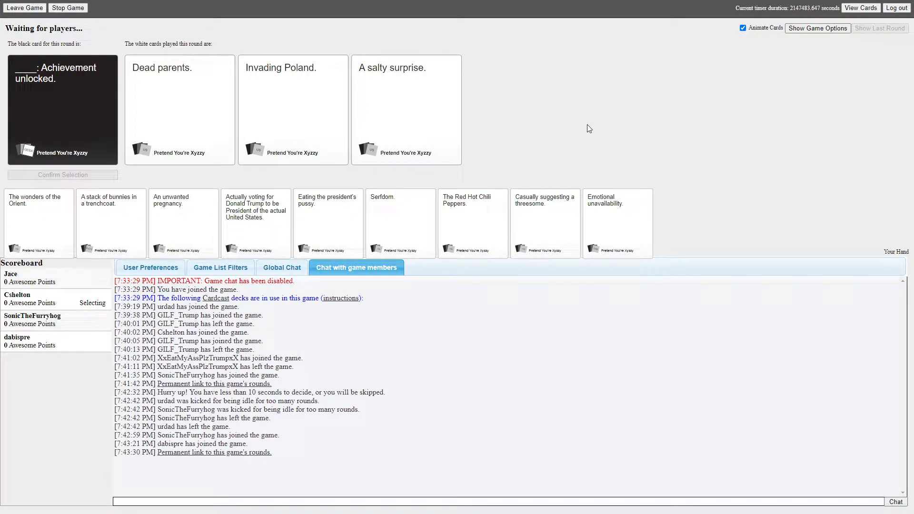
mouse_move(350, 113)
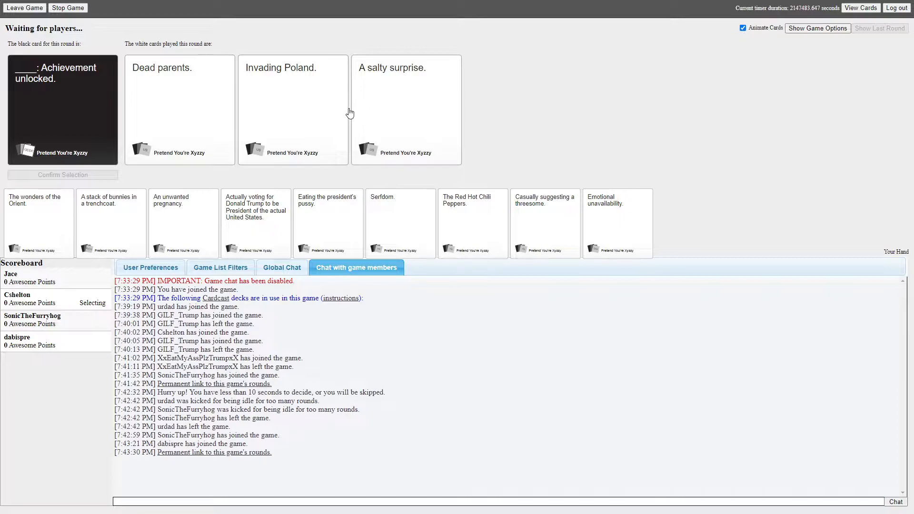
mouse_move(607, 53)
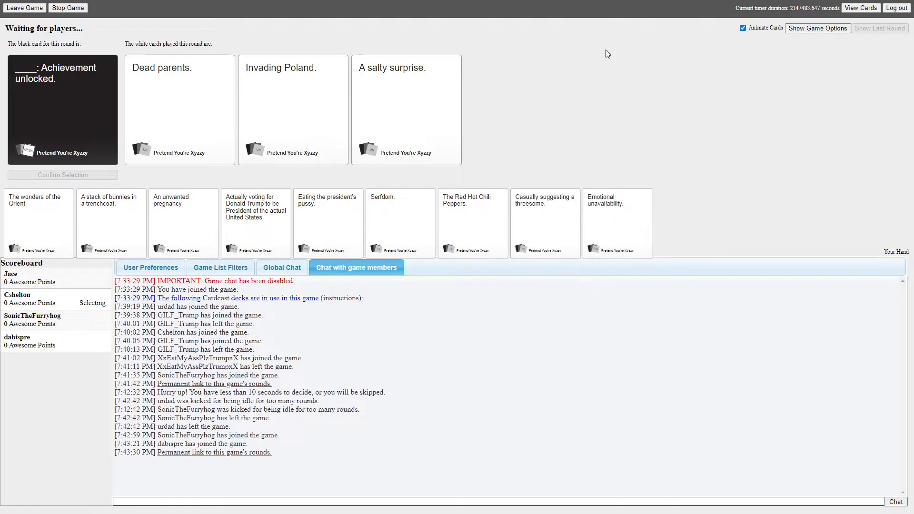
mouse_move(550, 67)
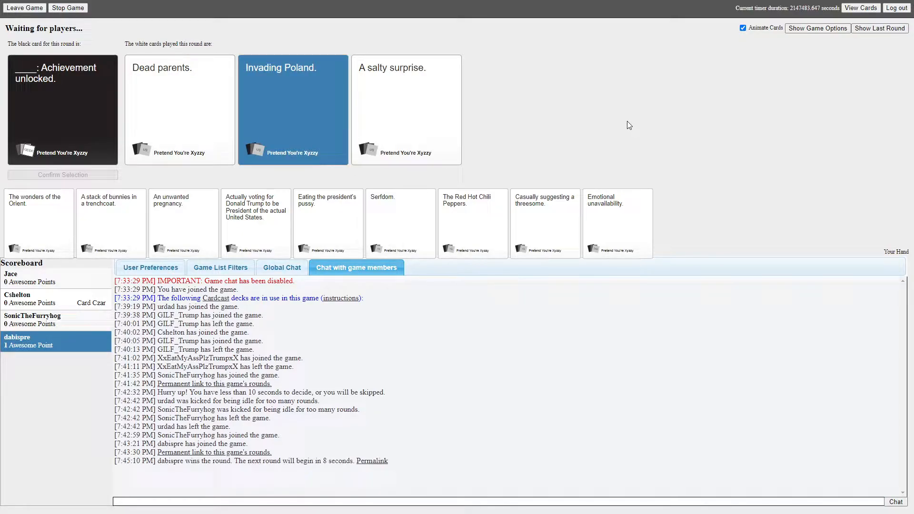
mouse_move(603, 93)
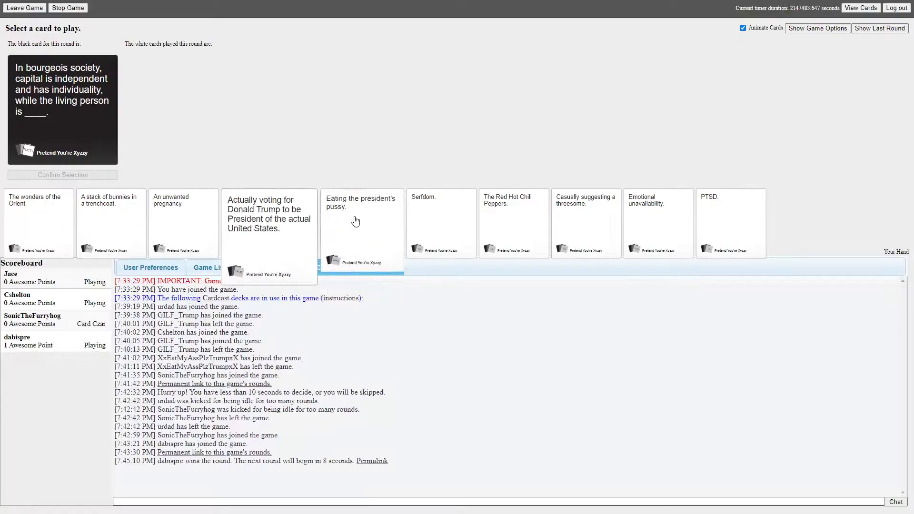
Play 'Eating the president's pussy.' on the bourgeois society card, earning the first point
click(356, 221)
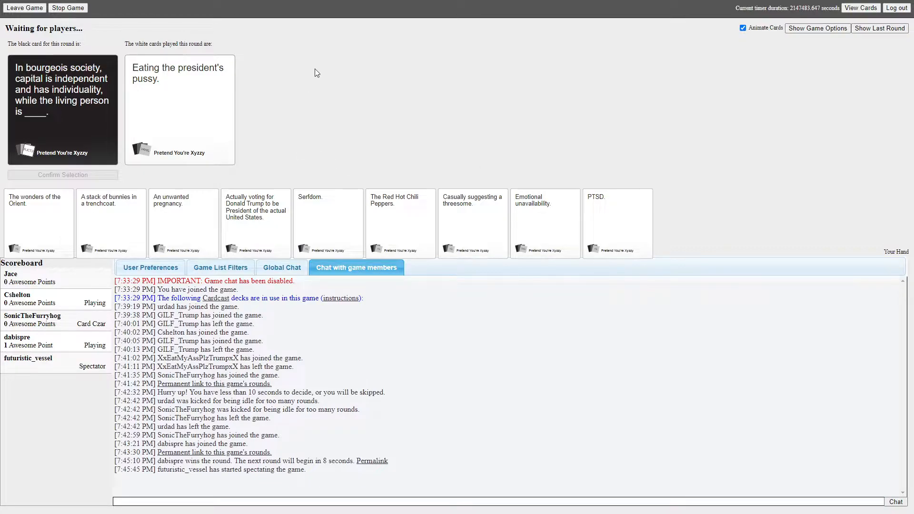
mouse_move(376, 100)
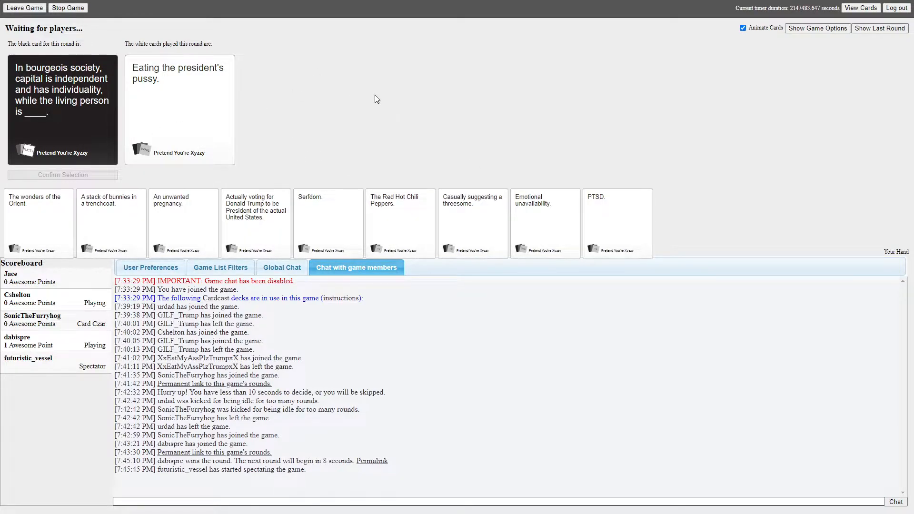
mouse_move(370, 104)
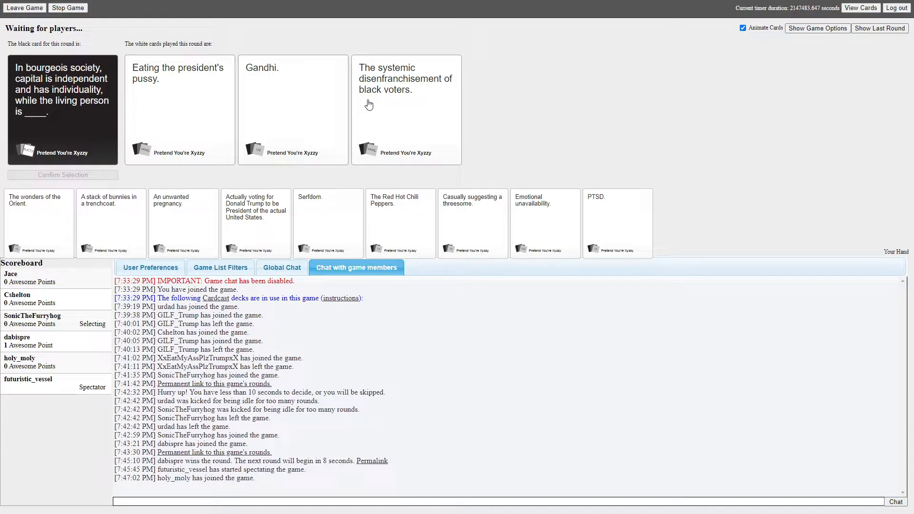
click(179, 109)
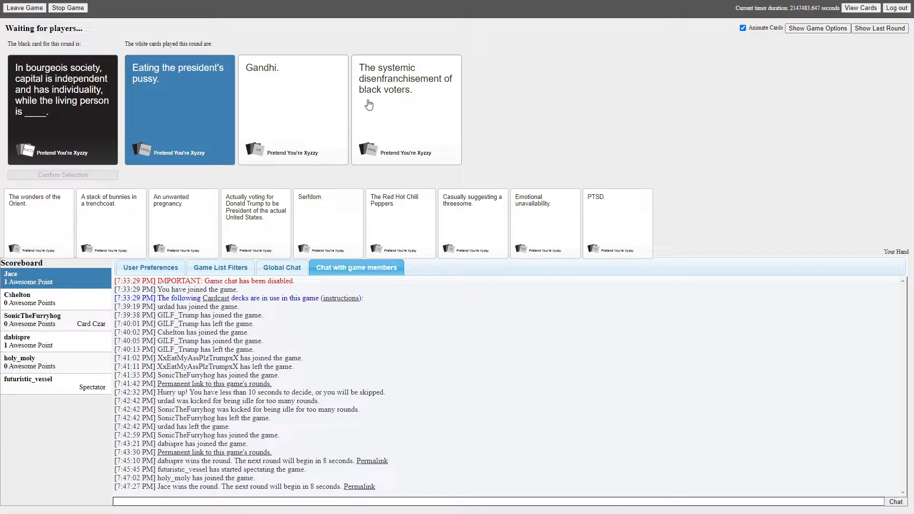
mouse_move(567, 103)
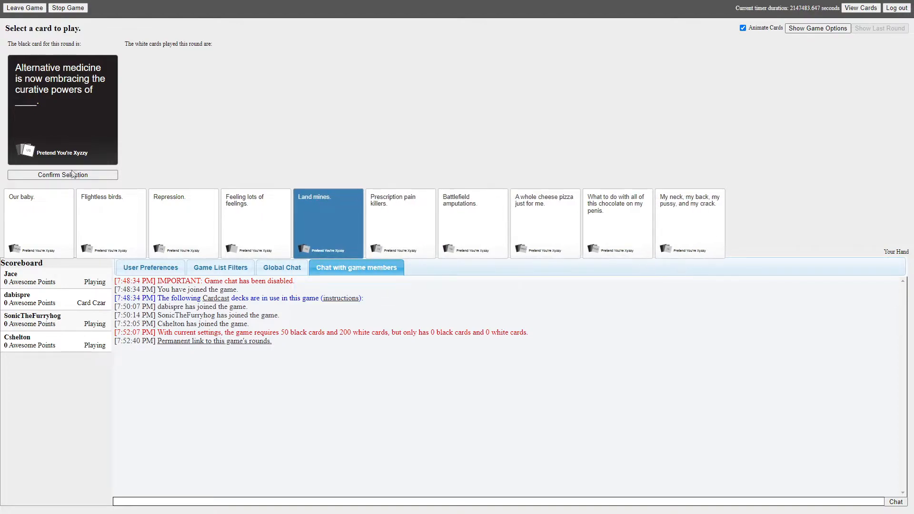
Submit the 'Land mines.' card as this round's answer
click(63, 175)
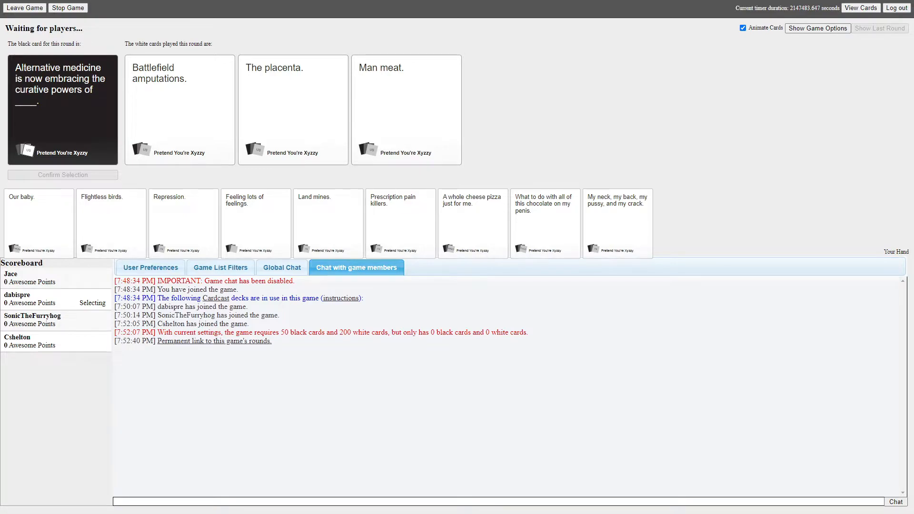
mouse_move(596, 64)
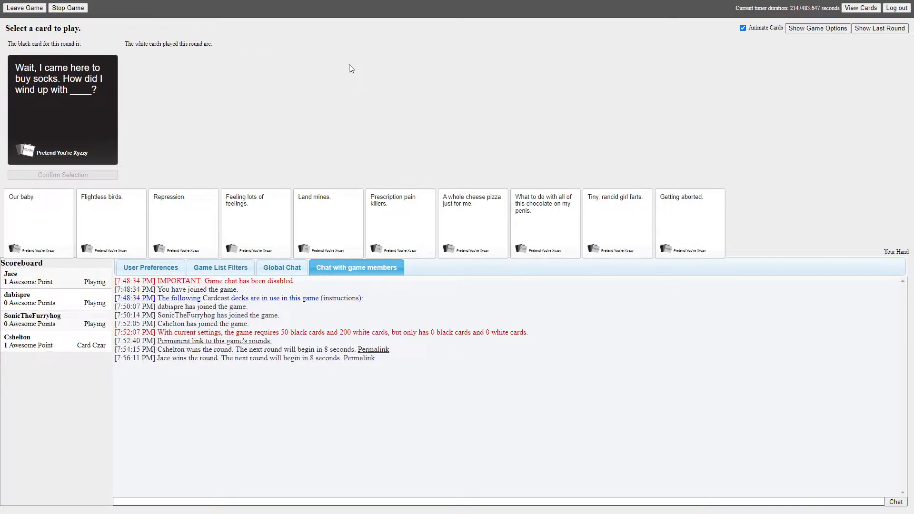
mouse_move(353, 71)
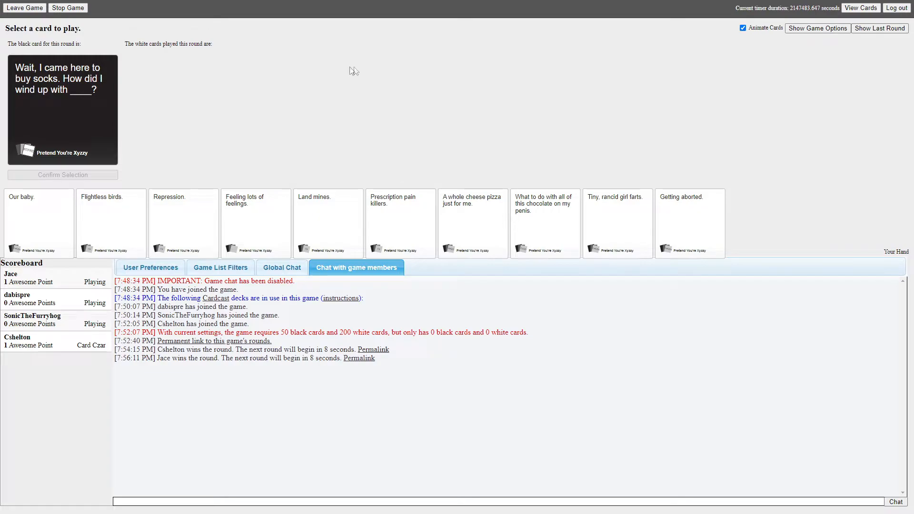
mouse_move(217, 76)
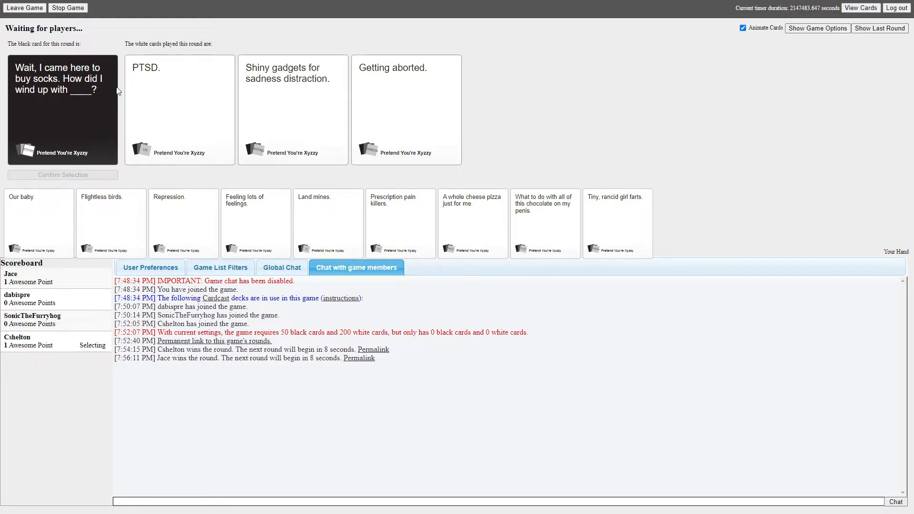
mouse_move(564, 97)
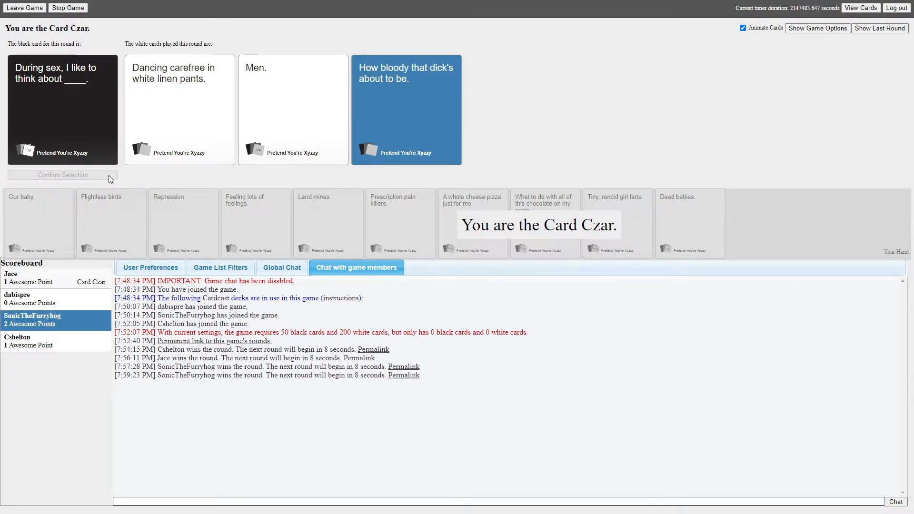
mouse_move(519, 105)
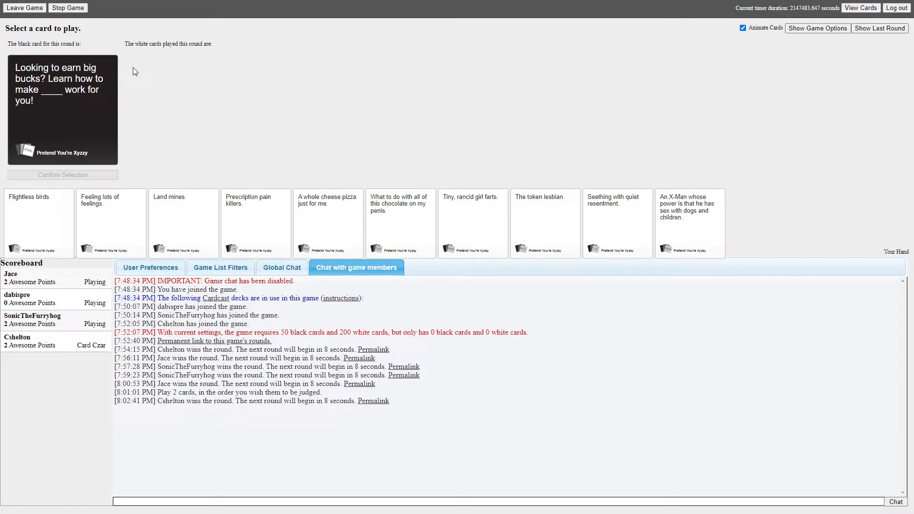
mouse_move(171, 120)
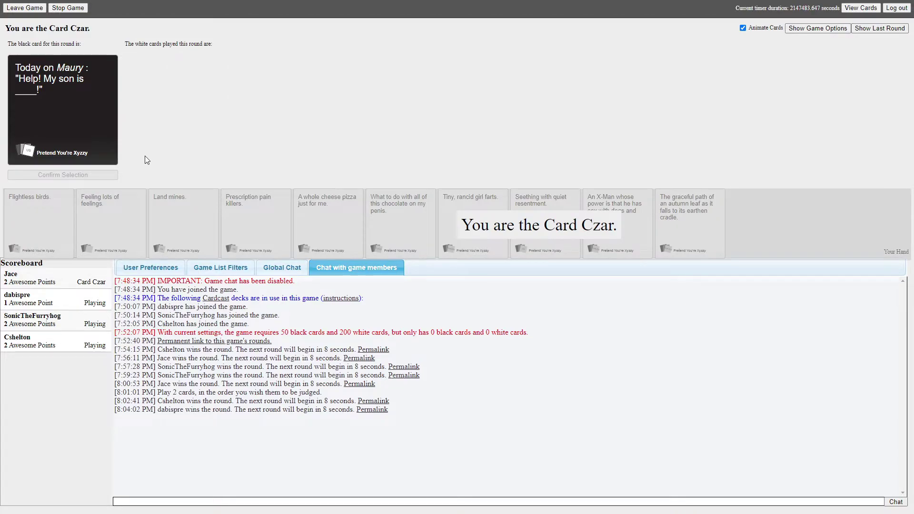
mouse_move(158, 123)
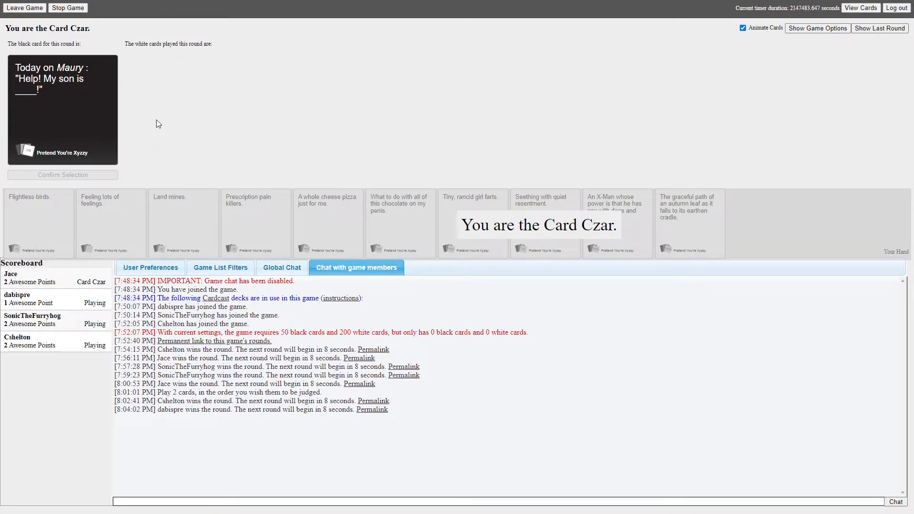
mouse_move(193, 117)
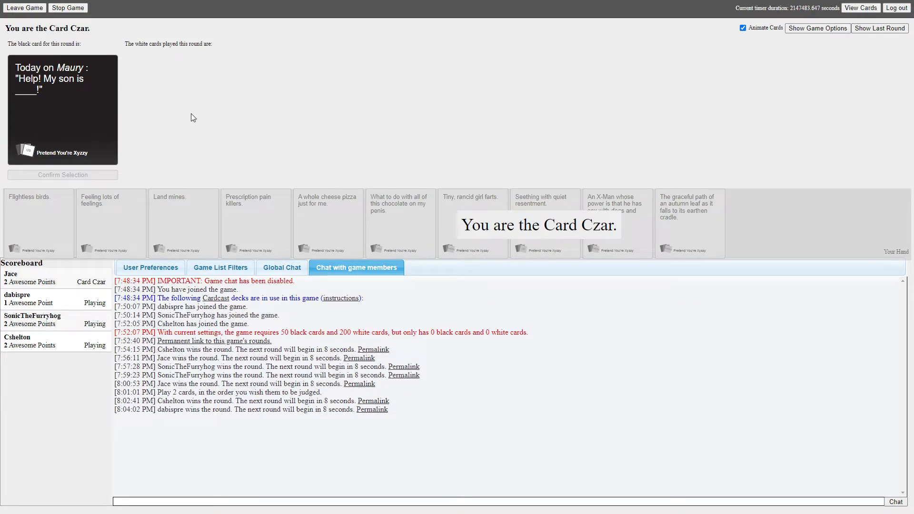
mouse_move(190, 120)
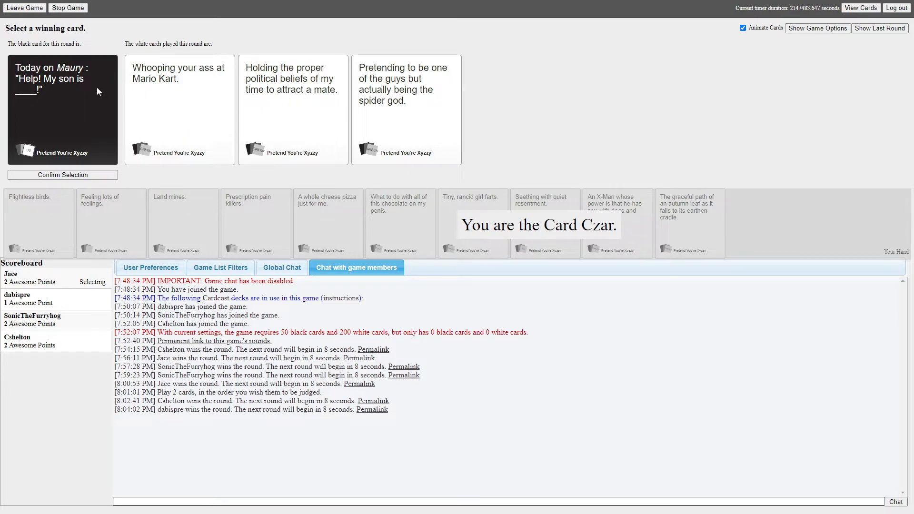
mouse_move(95, 92)
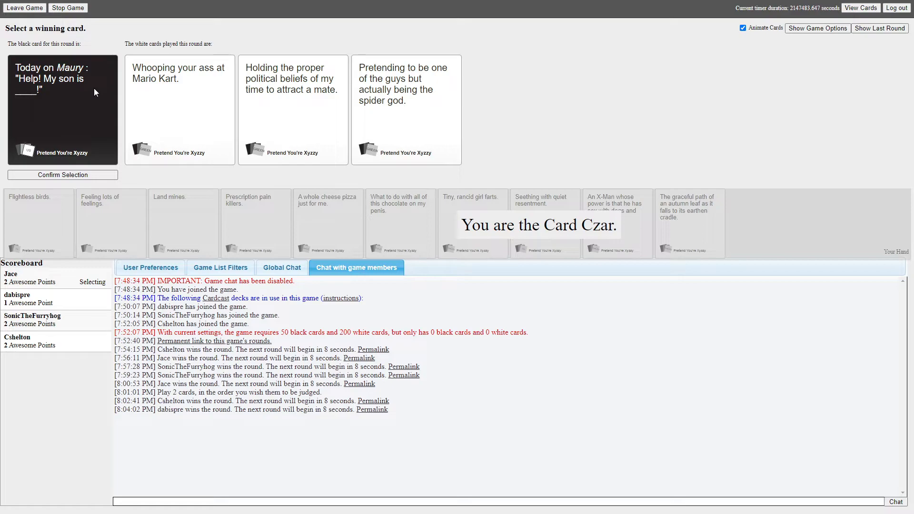
mouse_move(459, 143)
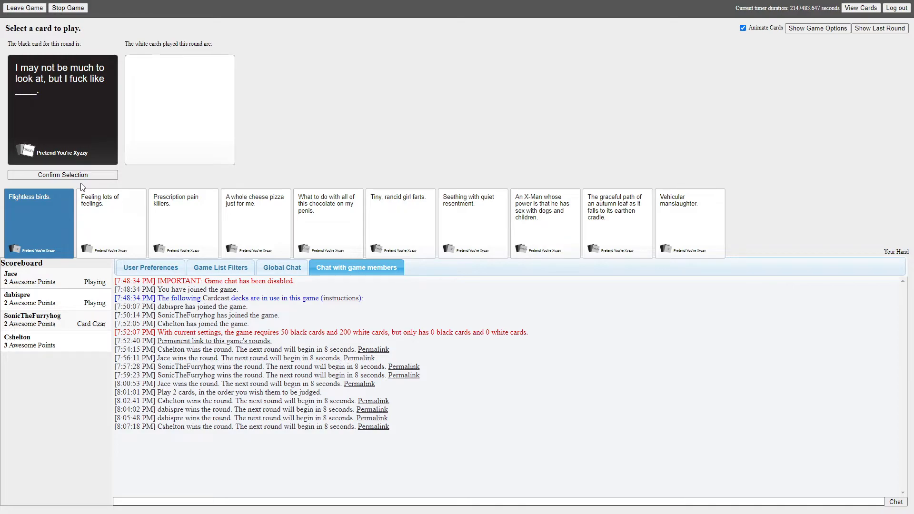
mouse_move(79, 174)
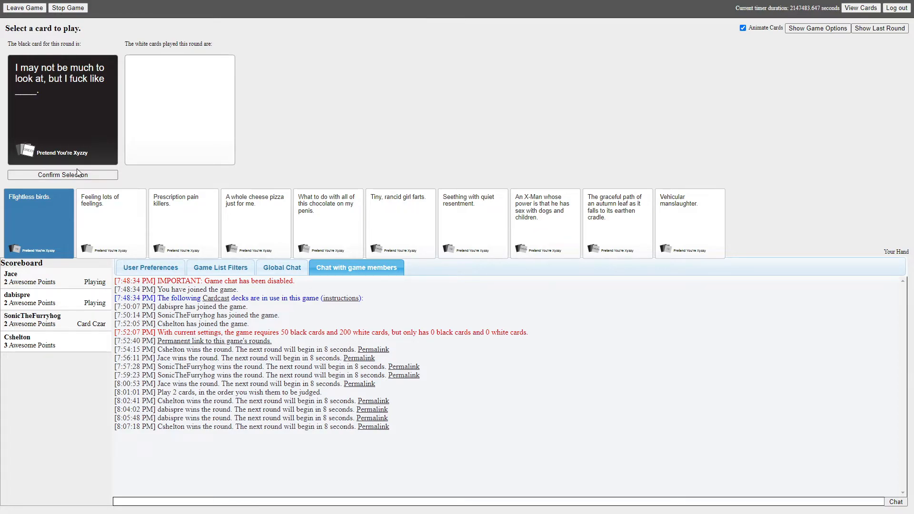
Submit 'Flightless birds.' for the 'I may not be much to look at' card
click(63, 175)
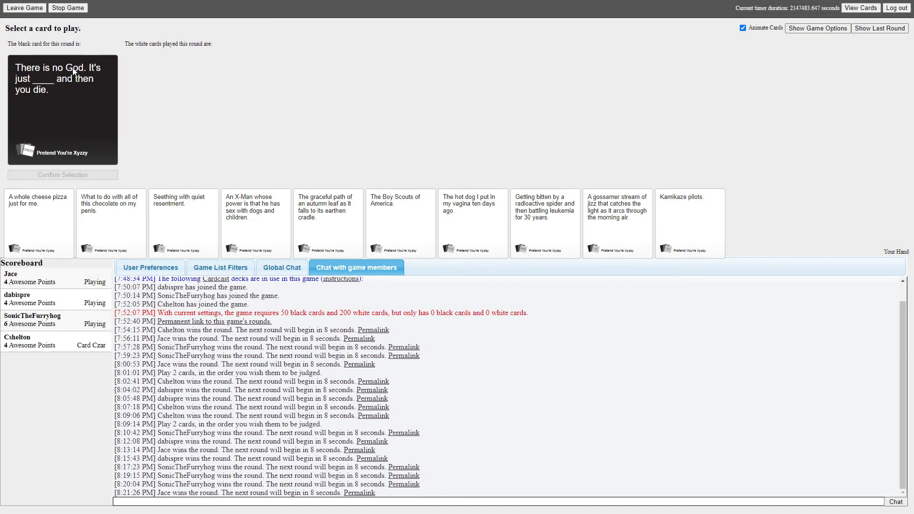
mouse_move(61, 102)
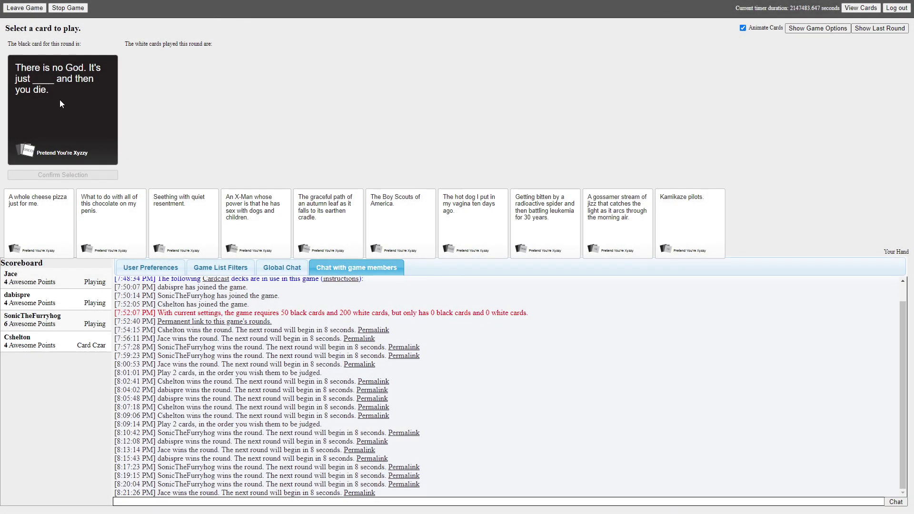